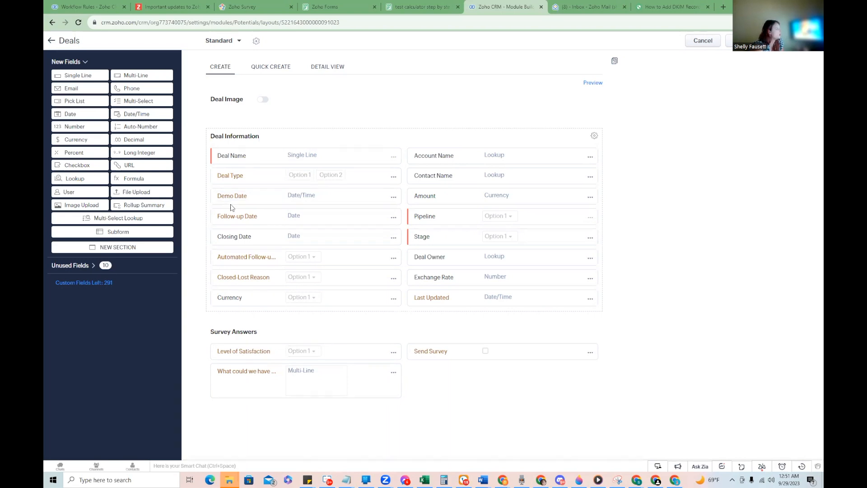
{"action": "mouse_move", "coordinate": [110, 139]}
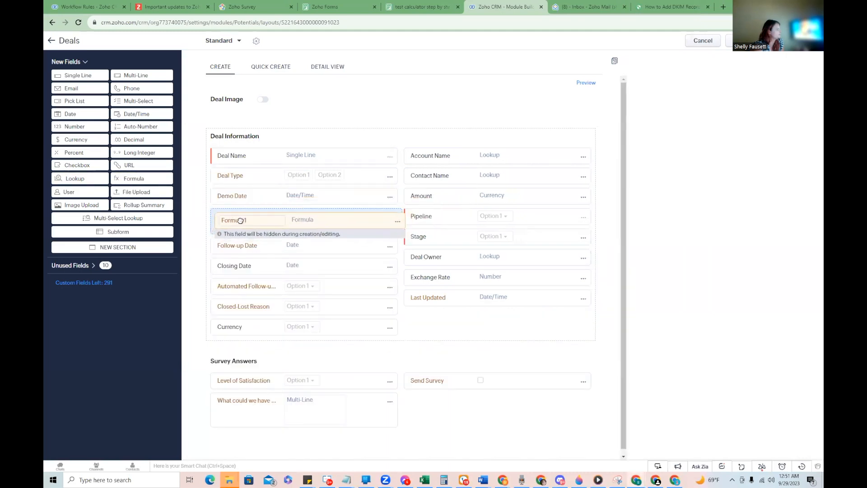
Label the new formula field Demo Weekday and set its return type to String
{"action": "left_click", "coordinate": [240, 220]}
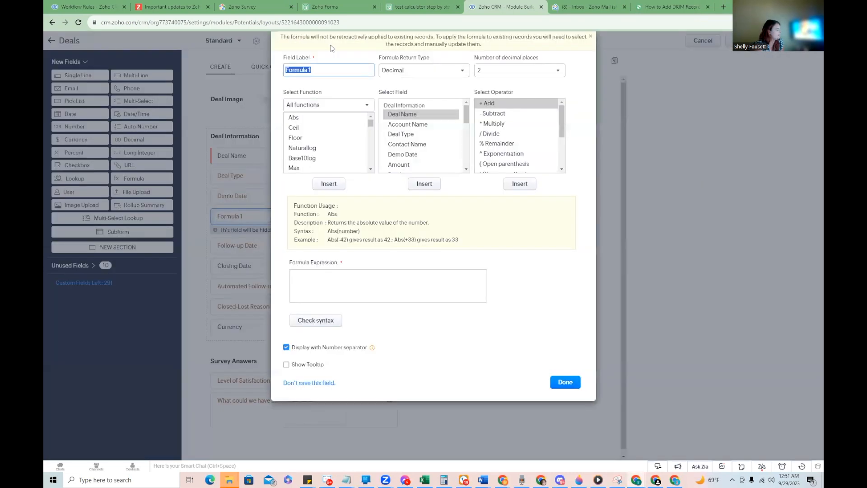
{"action": "type", "text": "Wee"}
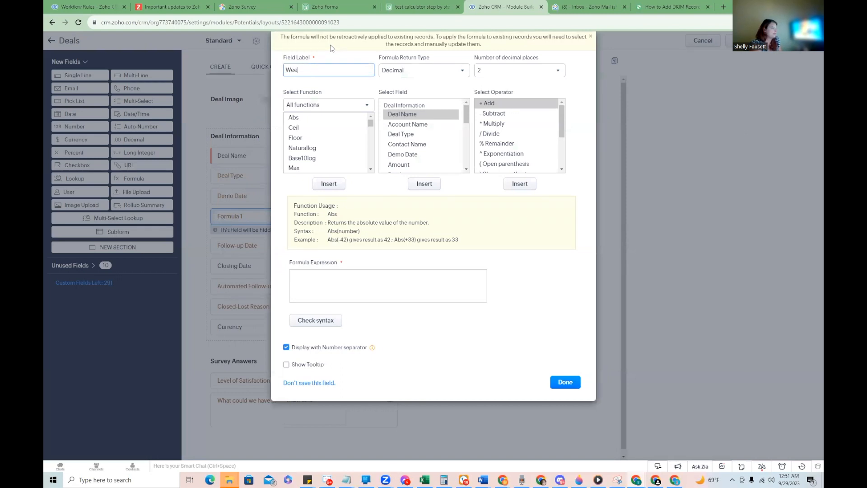
{"action": "type", "text": "Demo"}
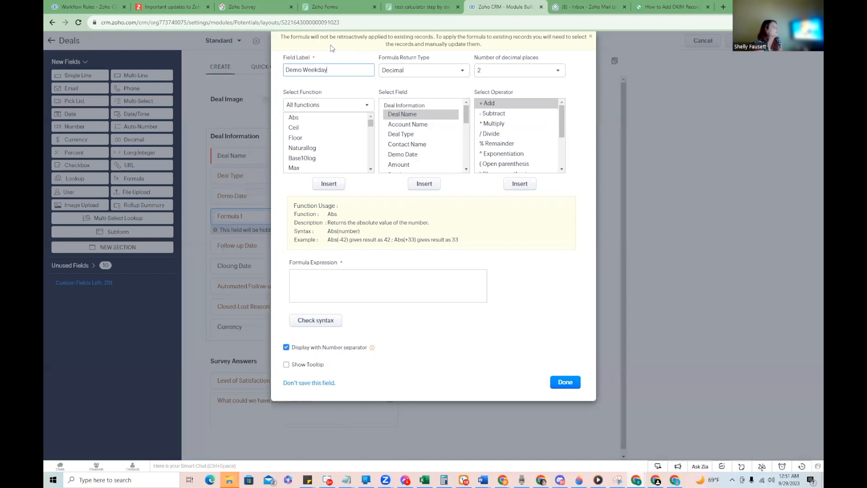
{"action": "left_click", "coordinate": [424, 70]}
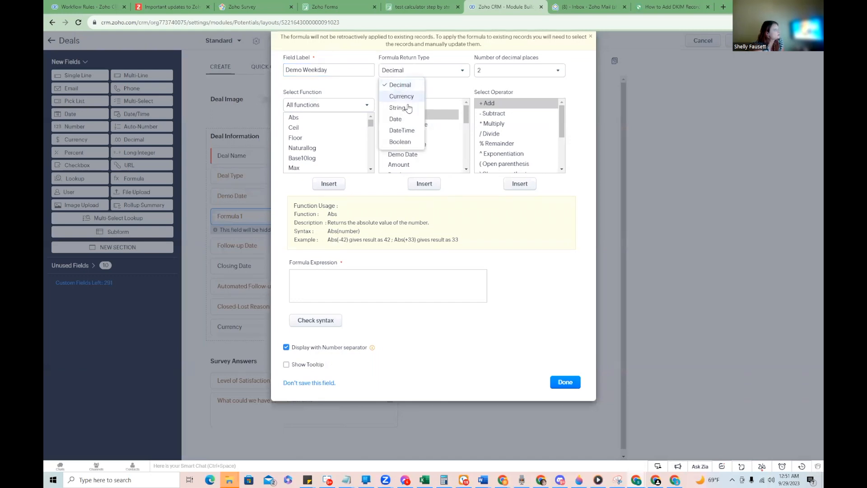
{"action": "left_click", "coordinate": [396, 108]}
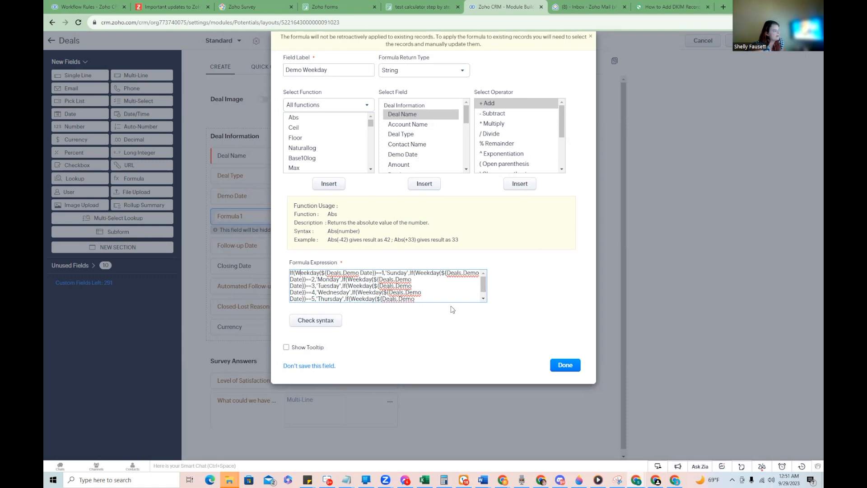
{"action": "mouse_move", "coordinate": [271, 275]}
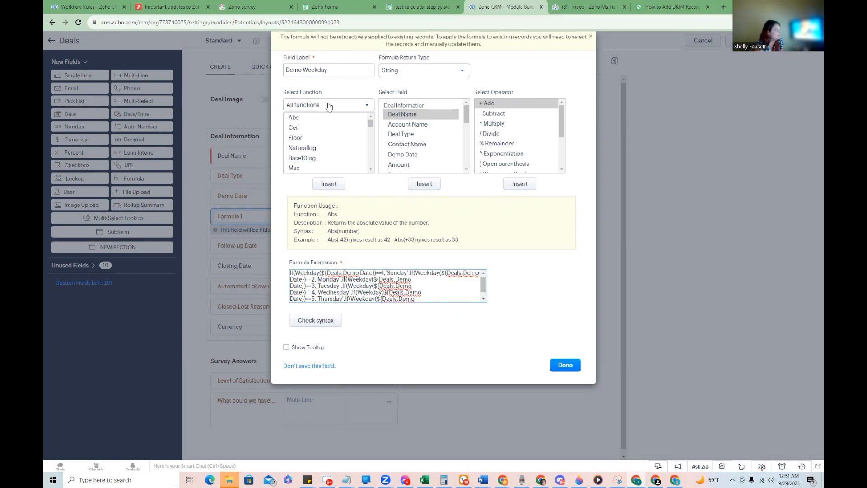
Filter to DateTime functions, review the weekday expression, pass the syntax check and confirm with Done
{"action": "left_click", "coordinate": [329, 105]}
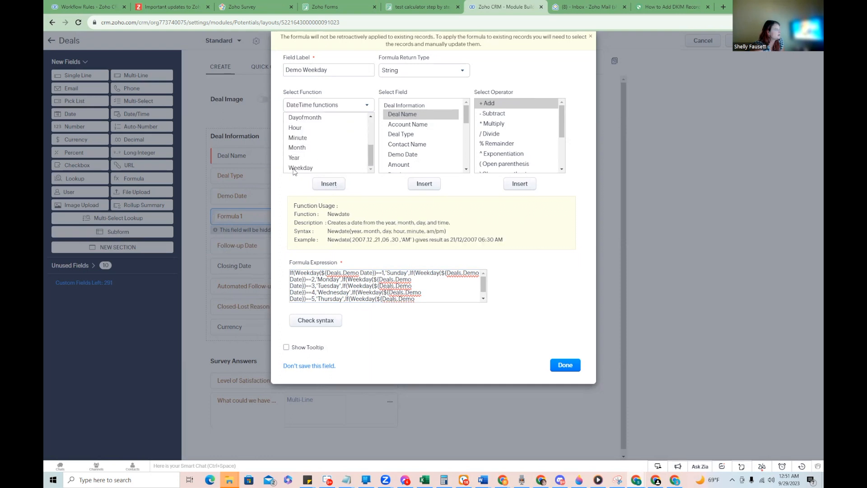
{"action": "mouse_move", "coordinate": [305, 168]}
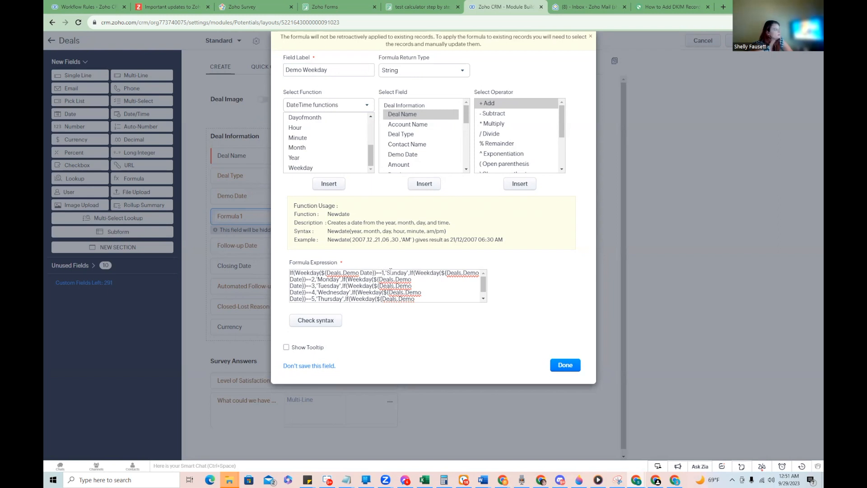
{"action": "double_click", "coordinate": [396, 273]}
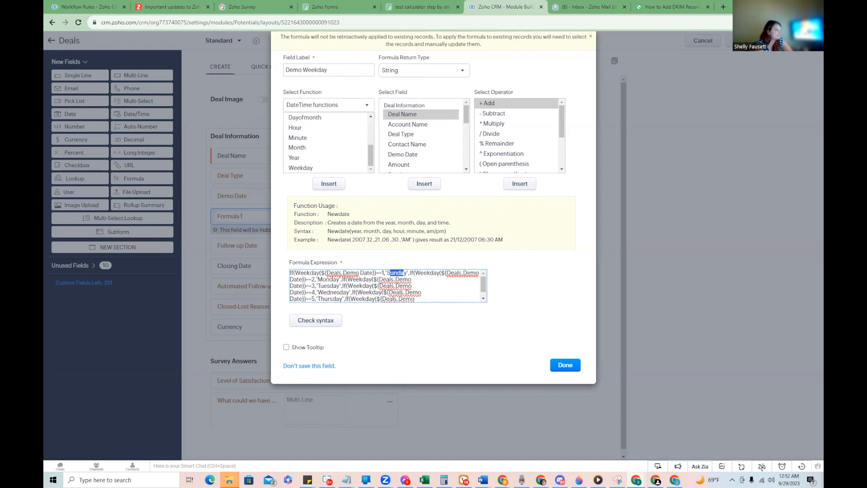
{"action": "scroll", "scroll_direction": "down", "scroll_amount": 3}
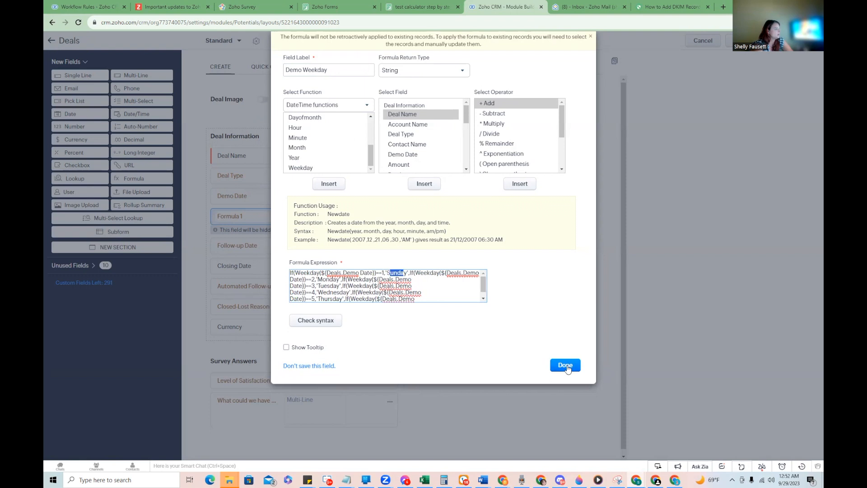
{"action": "mouse_move", "coordinate": [570, 370]}
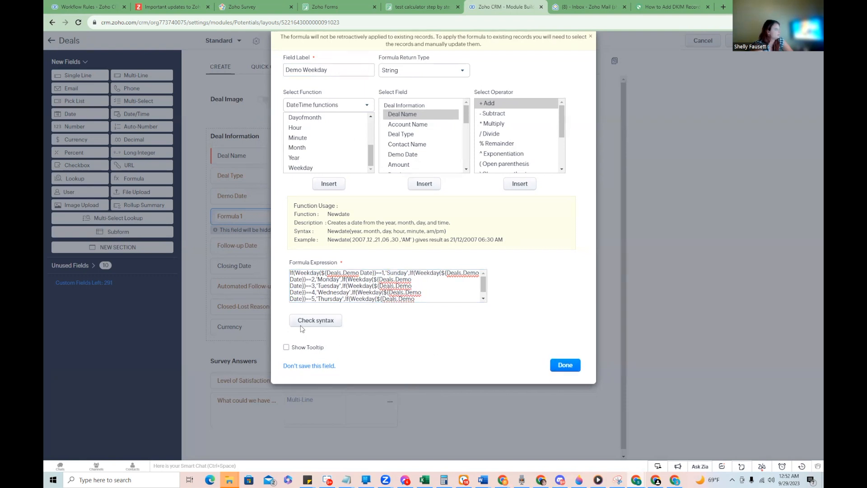
{"action": "left_click", "coordinate": [315, 320]}
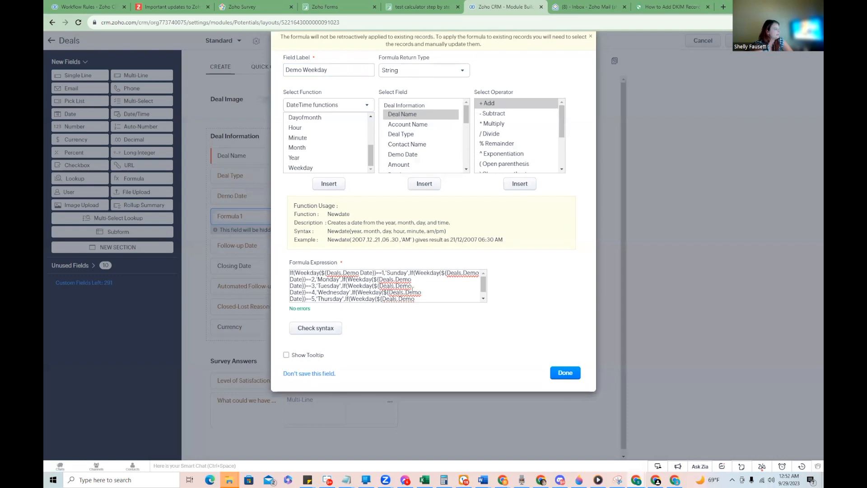
{"action": "left_click", "coordinate": [565, 372]}
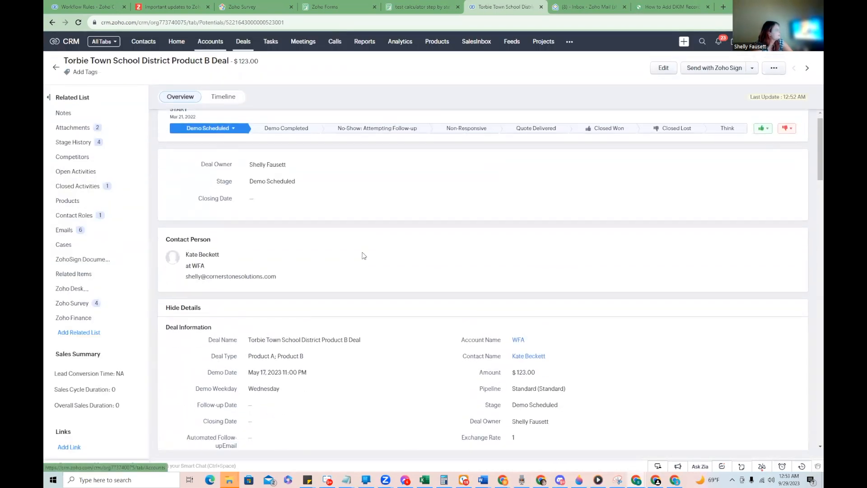
Set the deal's Demo Date to Sep 30, 2023 so Demo Weekday reads Saturday
{"action": "scroll", "scroll_direction": "down", "scroll_amount": 3}
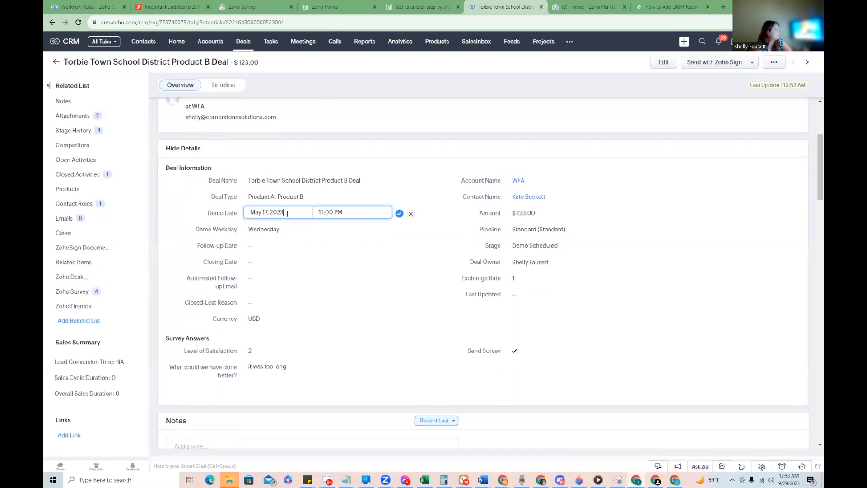
{"action": "left_click", "coordinate": [277, 212]}
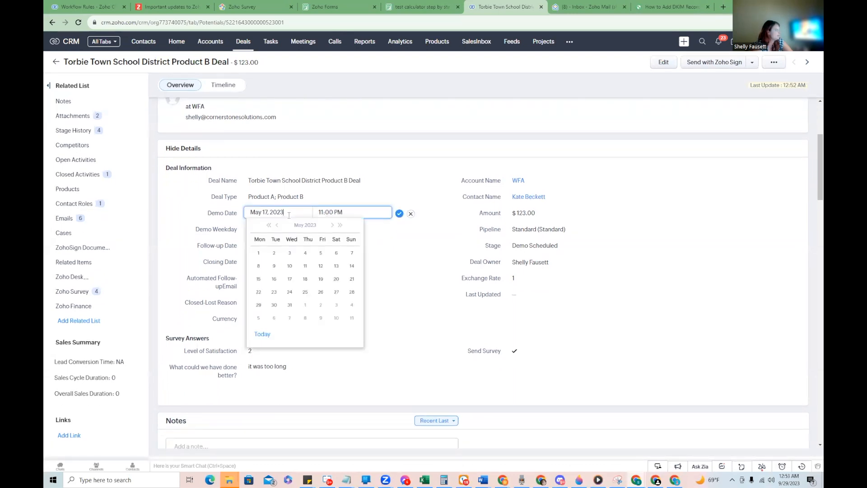
{"action": "left_click", "coordinate": [332, 226]}
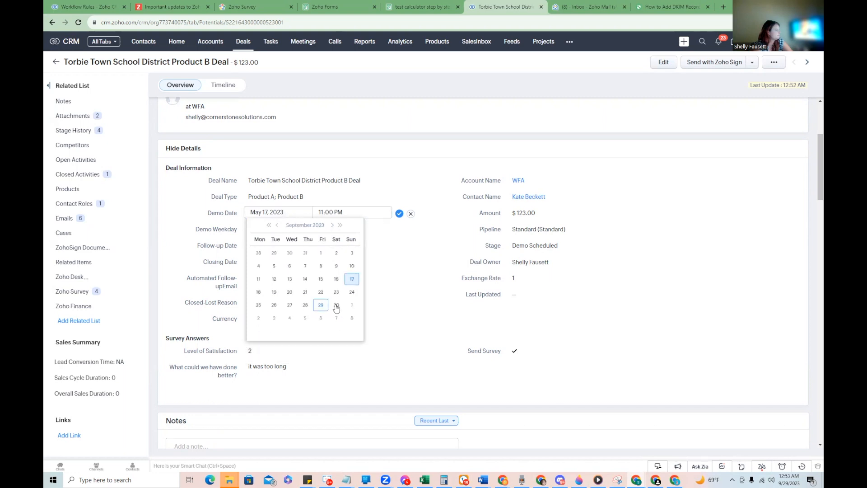
{"action": "left_click", "coordinate": [336, 305]}
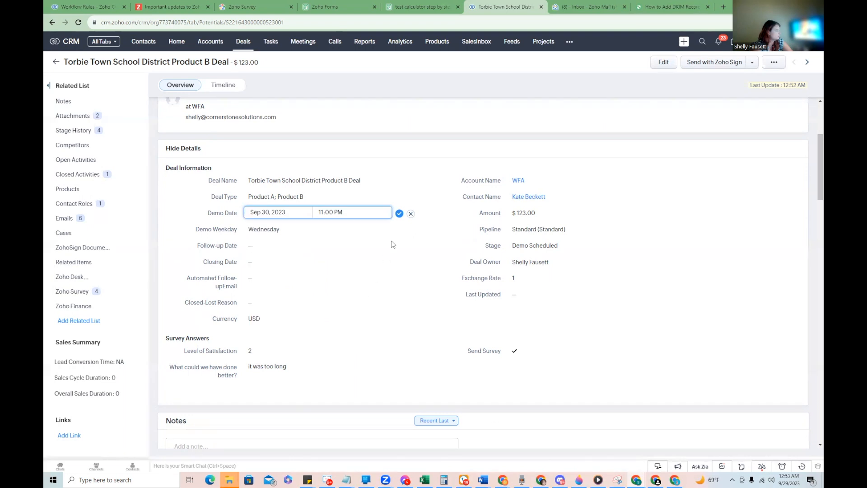
{"action": "left_click", "coordinate": [399, 213]}
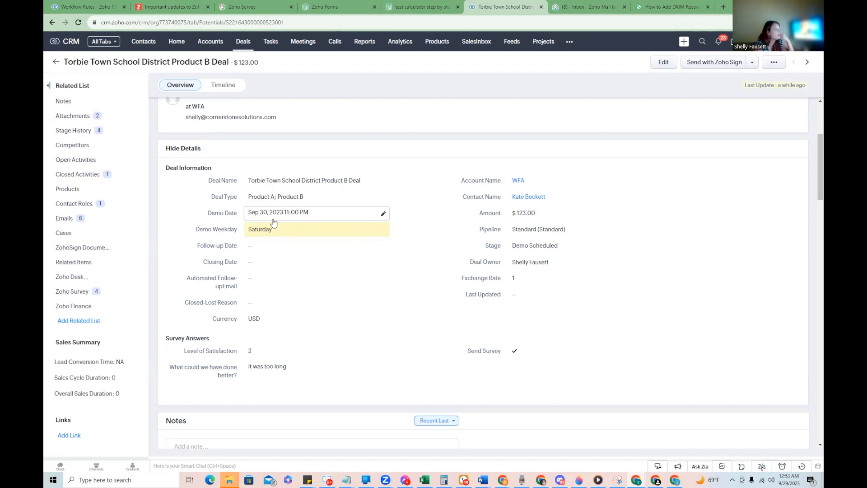
{"action": "mouse_move", "coordinate": [335, 215]}
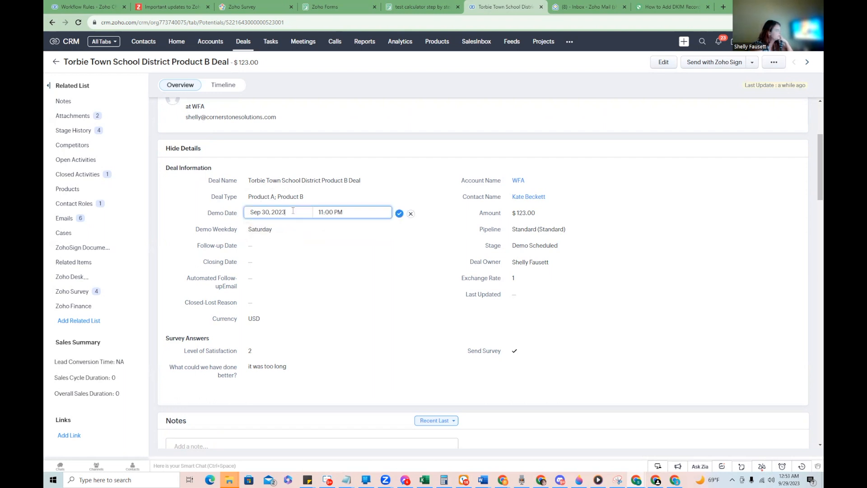
Change the Demo Date to Oct 04, 2023 11:00 PM so Demo Weekday reads Wednesday
{"action": "left_click", "coordinate": [278, 211]}
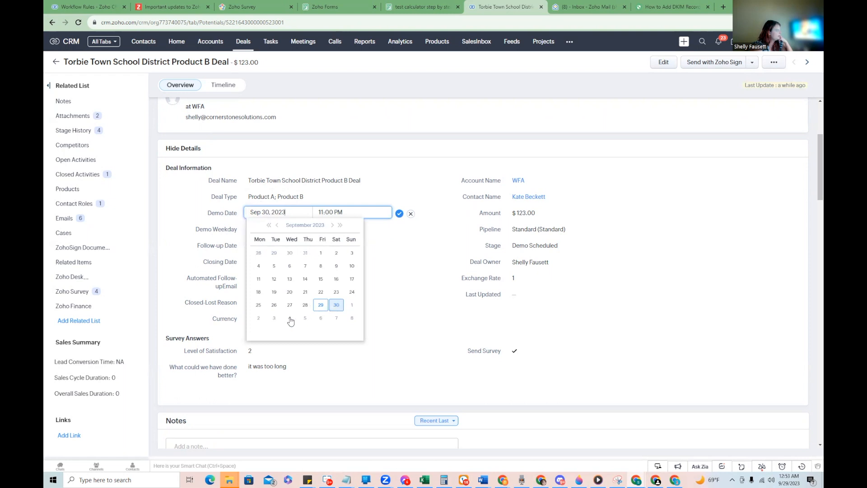
{"action": "left_click", "coordinate": [399, 213]}
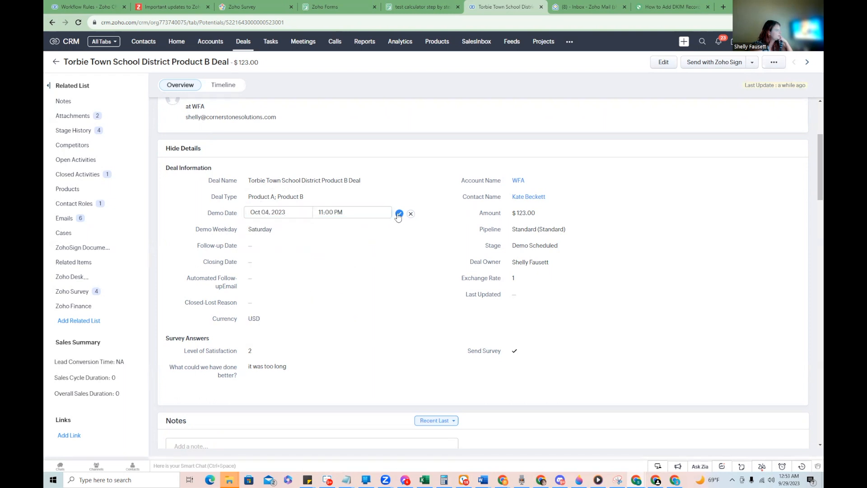
{"action": "left_click", "coordinate": [399, 213]}
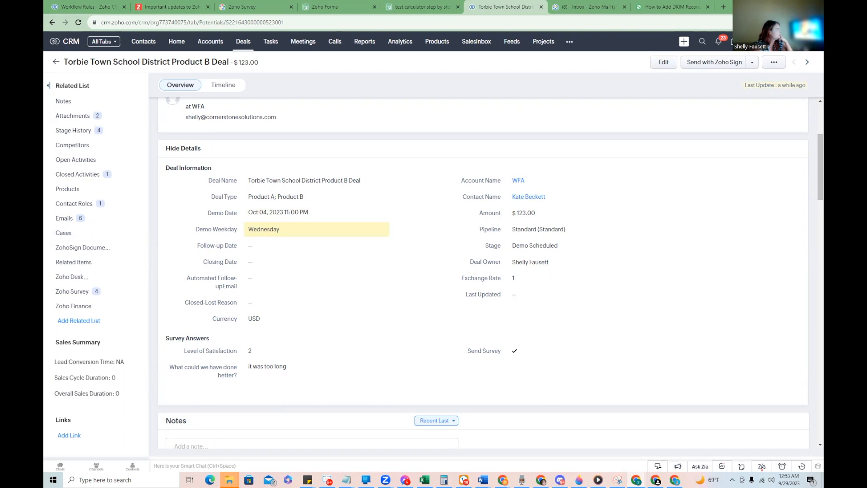
{"action": "mouse_move", "coordinate": [96, 277]}
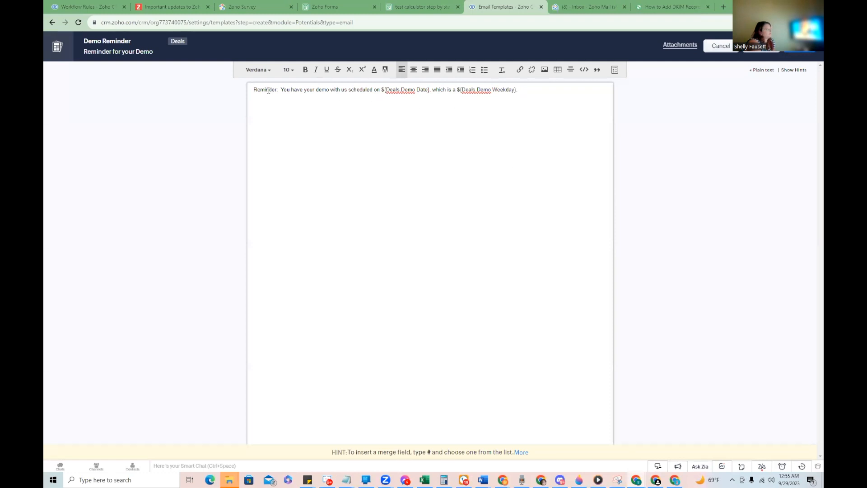
Select text in the Demo Reminder template body to insert the Demo Date and Demo Weekday merge fields
{"action": "left_click_drag", "start_coordinate": [310, 89], "coordinate": [419, 89]}
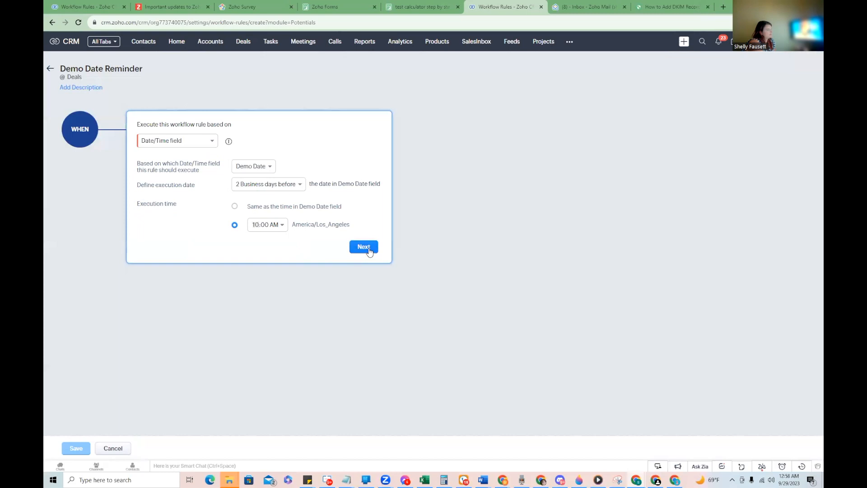
Confirm the rule's trigger of 2 business days before Demo Date at 10:00 AM
{"action": "left_click", "coordinate": [363, 246]}
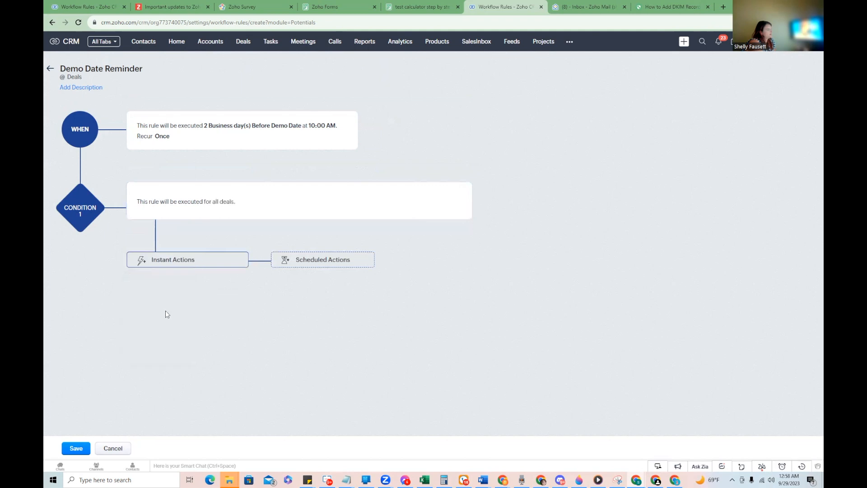
Add a new email notification action named Demo Date Reminder
{"action": "left_click", "coordinate": [187, 260]}
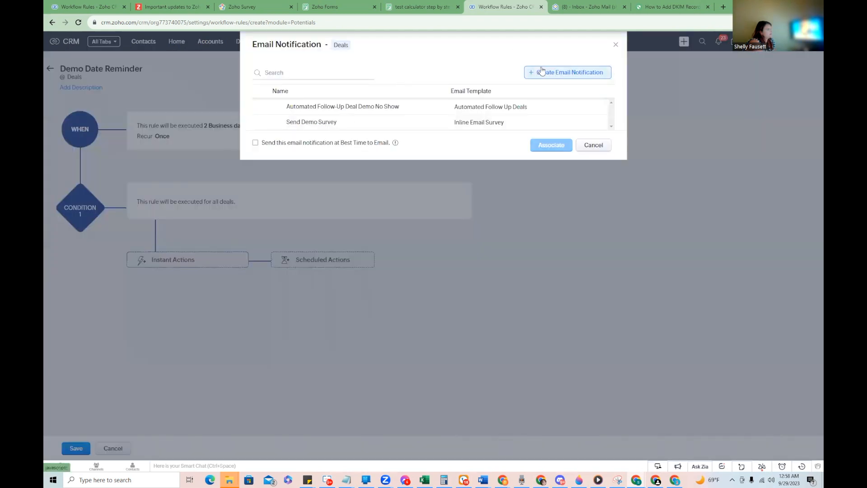
{"action": "left_click", "coordinate": [568, 72]}
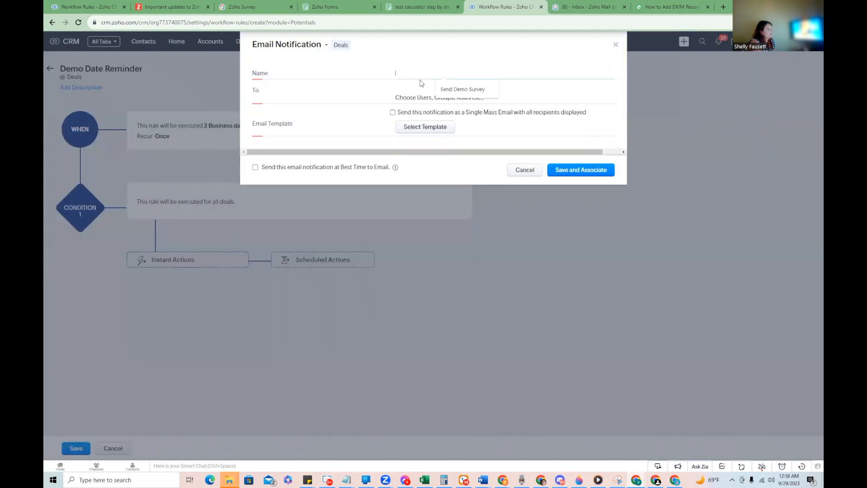
{"action": "type", "text": "Demo Date"}
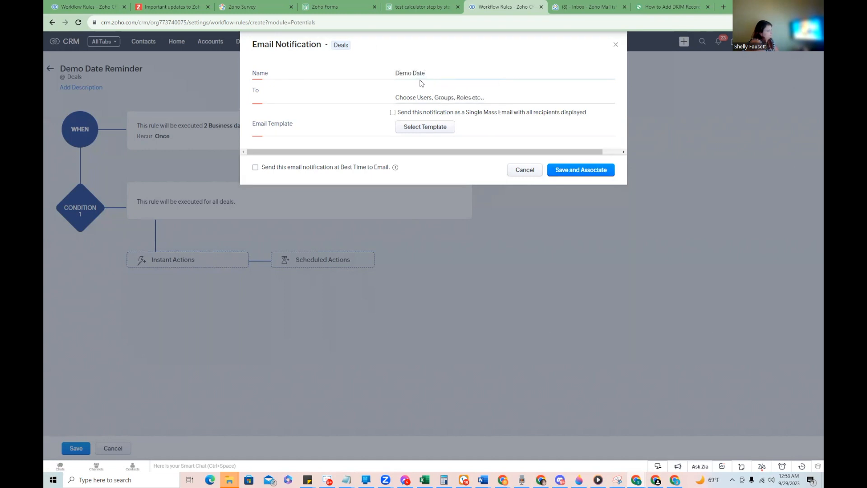
{"action": "type", "text": "Reminder"}
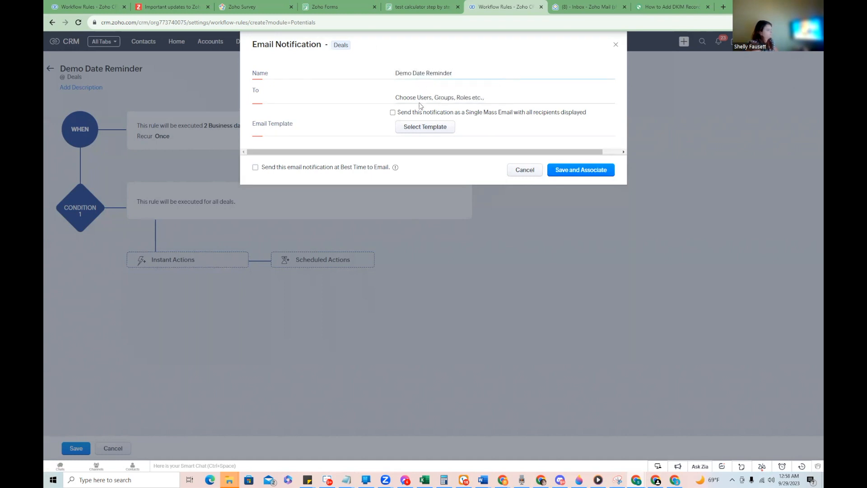
Set the recipient to the deal's Contact Email
{"action": "left_click", "coordinate": [434, 97]}
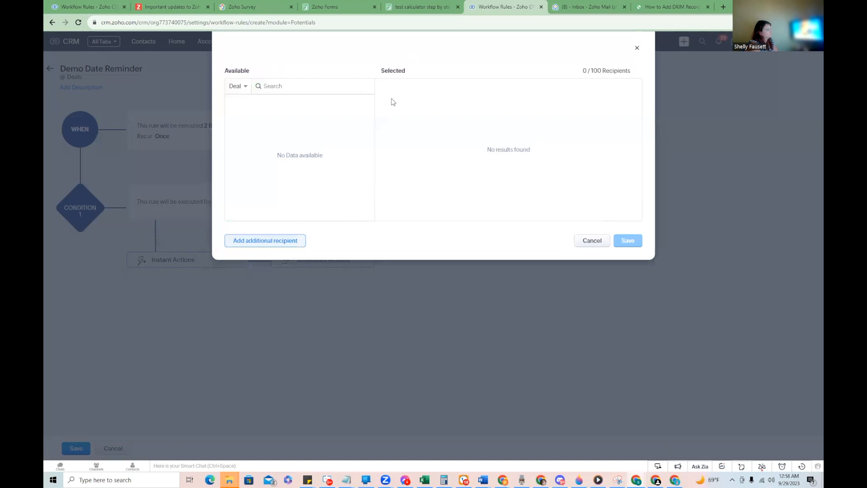
{"action": "left_click", "coordinate": [238, 86]}
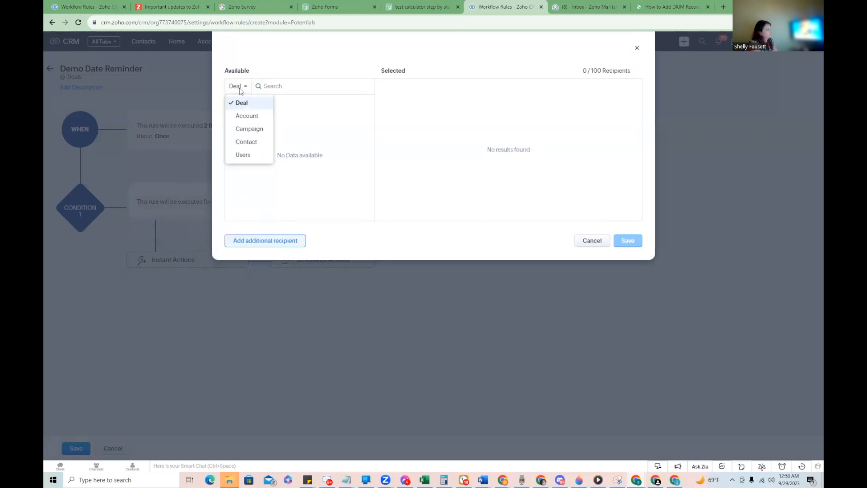
{"action": "left_click", "coordinate": [246, 141]}
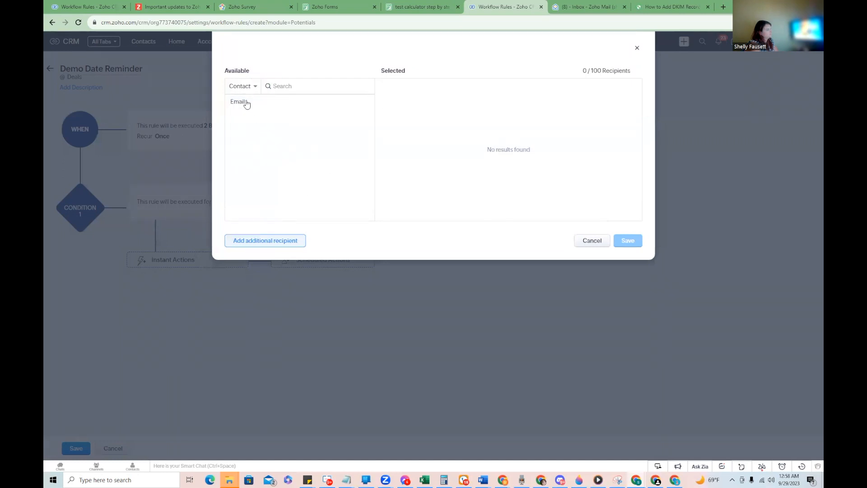
{"action": "left_click", "coordinate": [237, 101]}
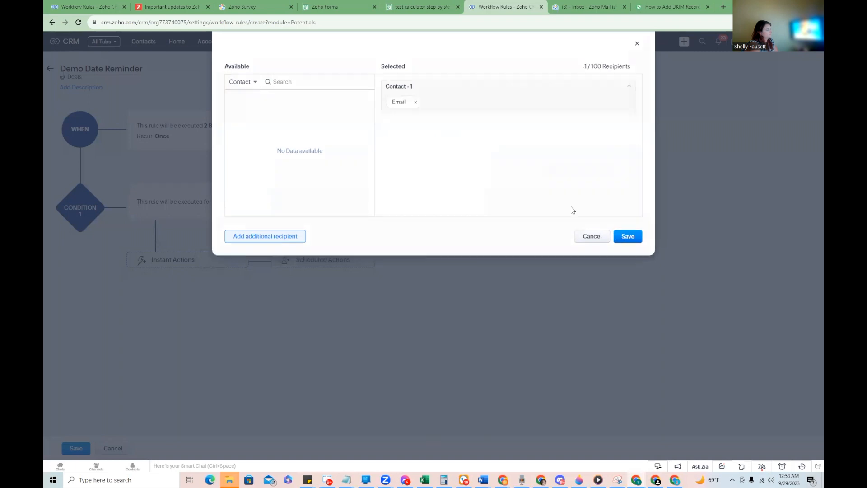
{"action": "left_click", "coordinate": [628, 237]}
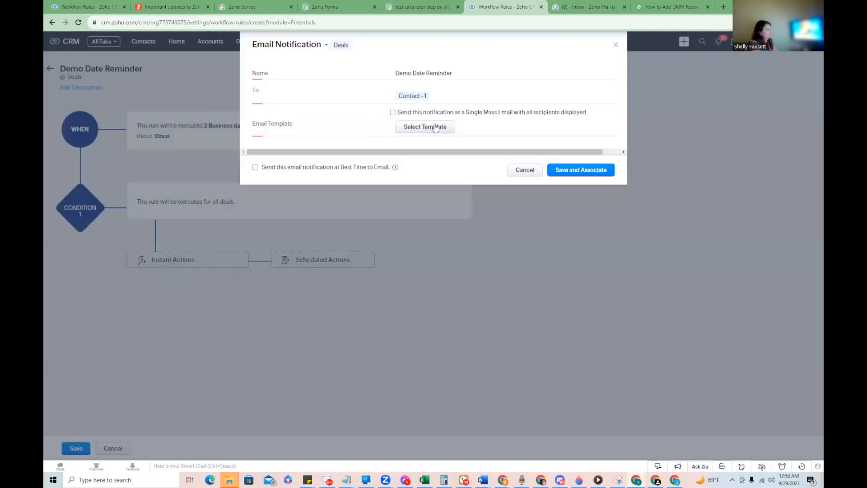
Choose the Demo Reminder template, then Save and Associate the notification with the rule
{"action": "left_click", "coordinate": [424, 127]}
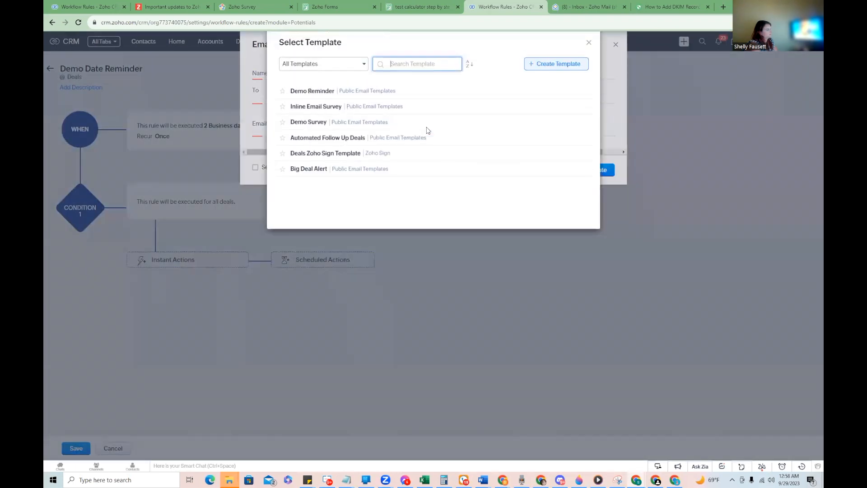
{"action": "mouse_move", "coordinate": [378, 93]}
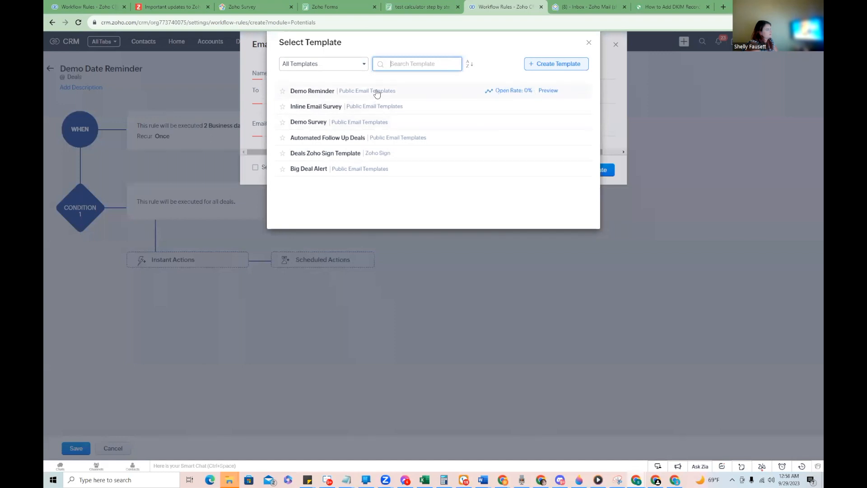
{"action": "left_click", "coordinate": [313, 91]}
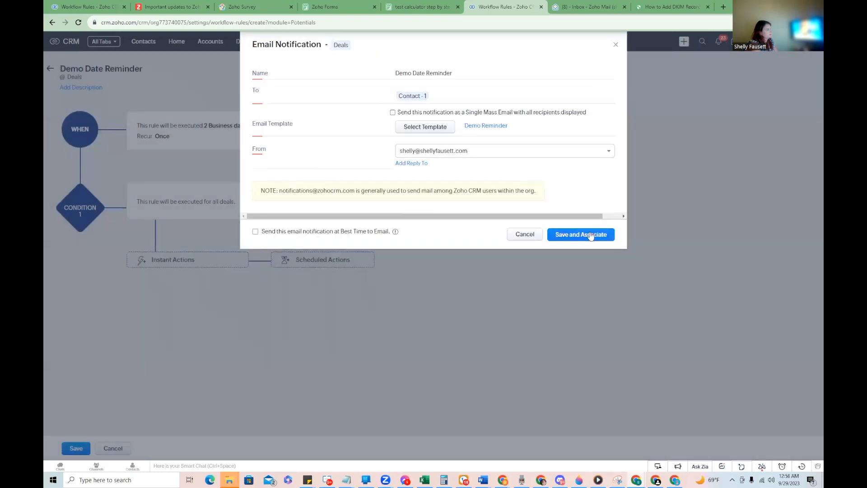
{"action": "left_click", "coordinate": [581, 235]}
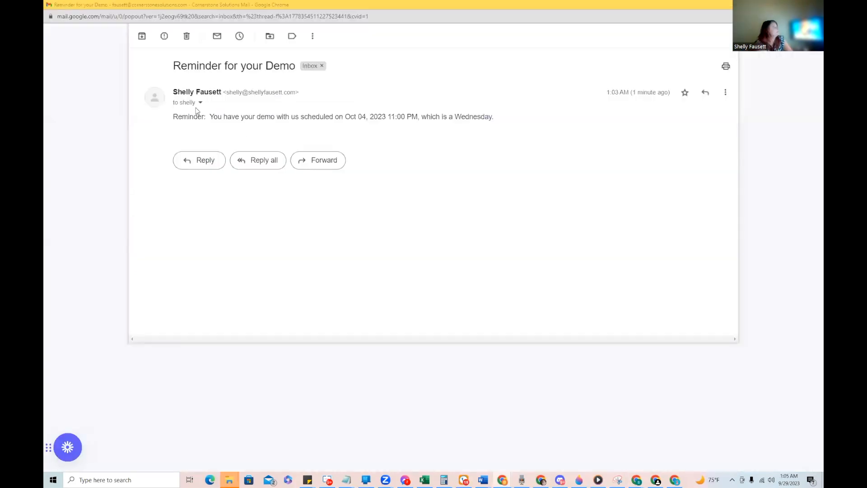
{"action": "left_click_drag", "start_coordinate": [173, 92], "coordinate": [348, 116]}
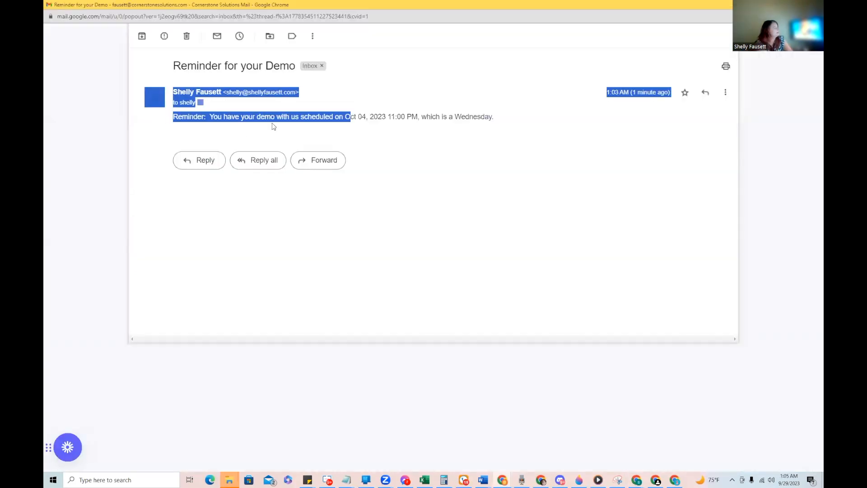
{"action": "left_click", "coordinate": [437, 116]}
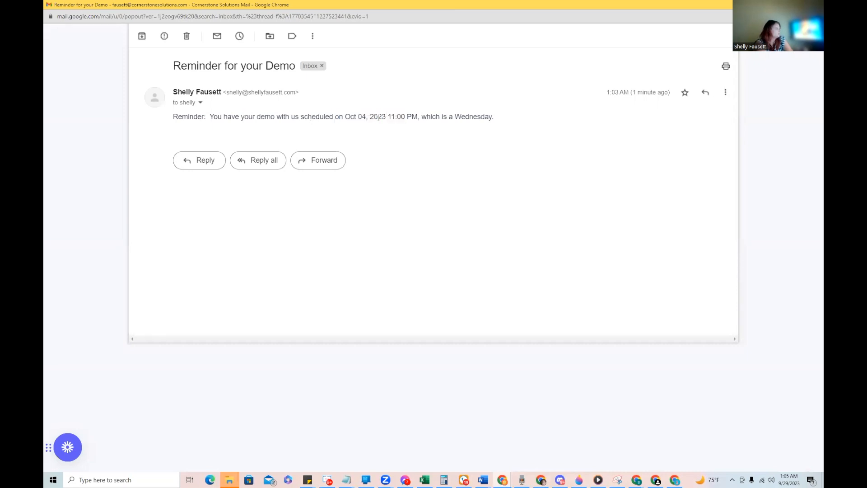
{"action": "left_click_drag", "start_coordinate": [381, 117], "coordinate": [432, 116]}
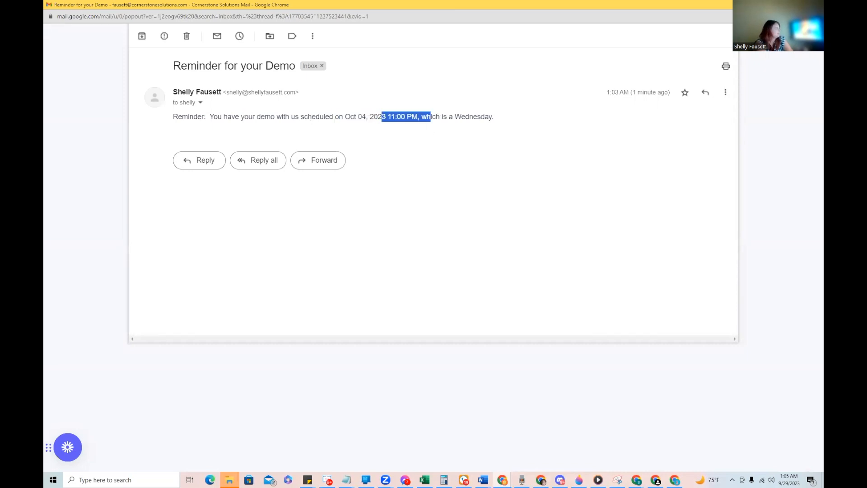